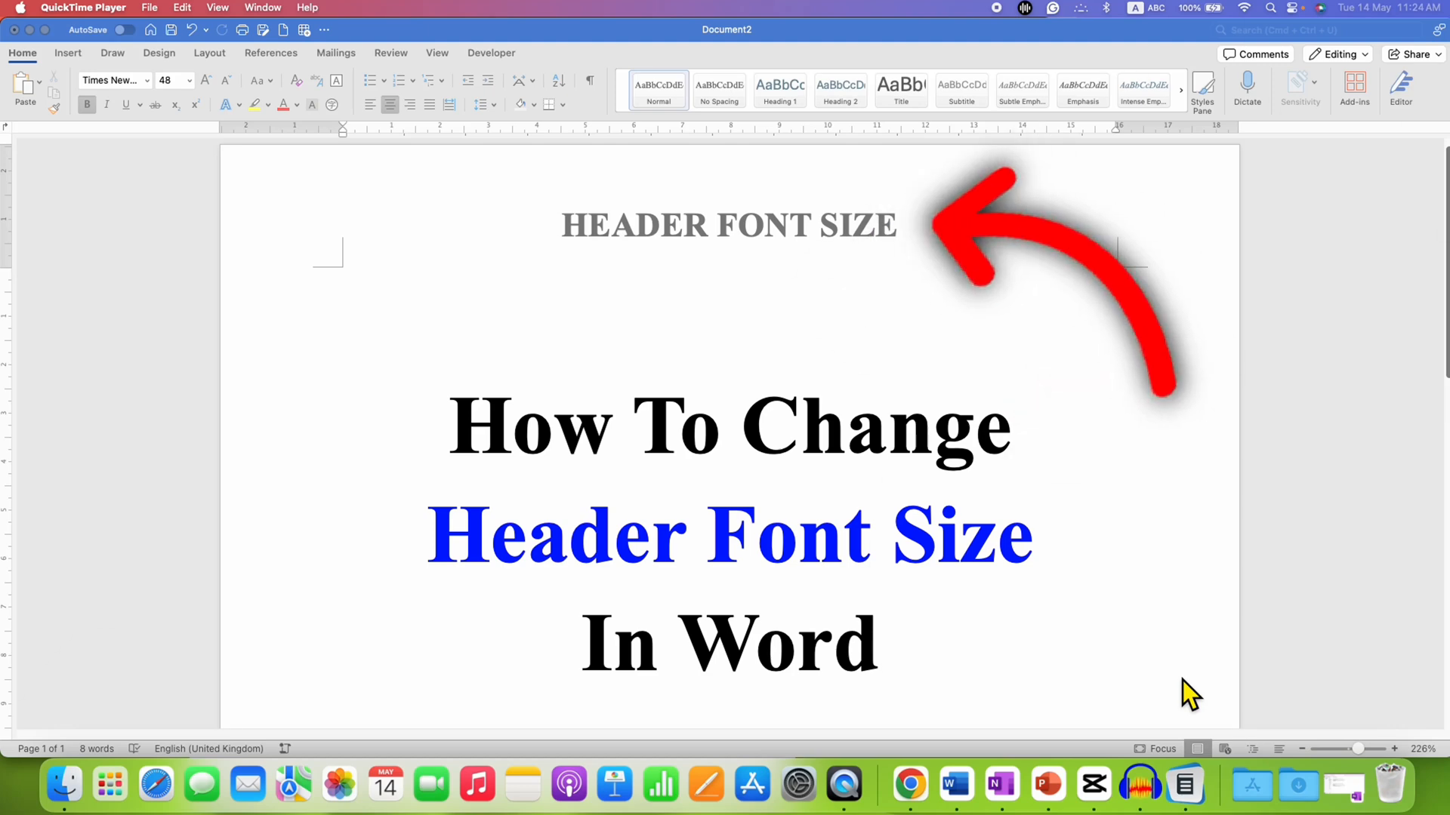
mouse_move(798, 465)
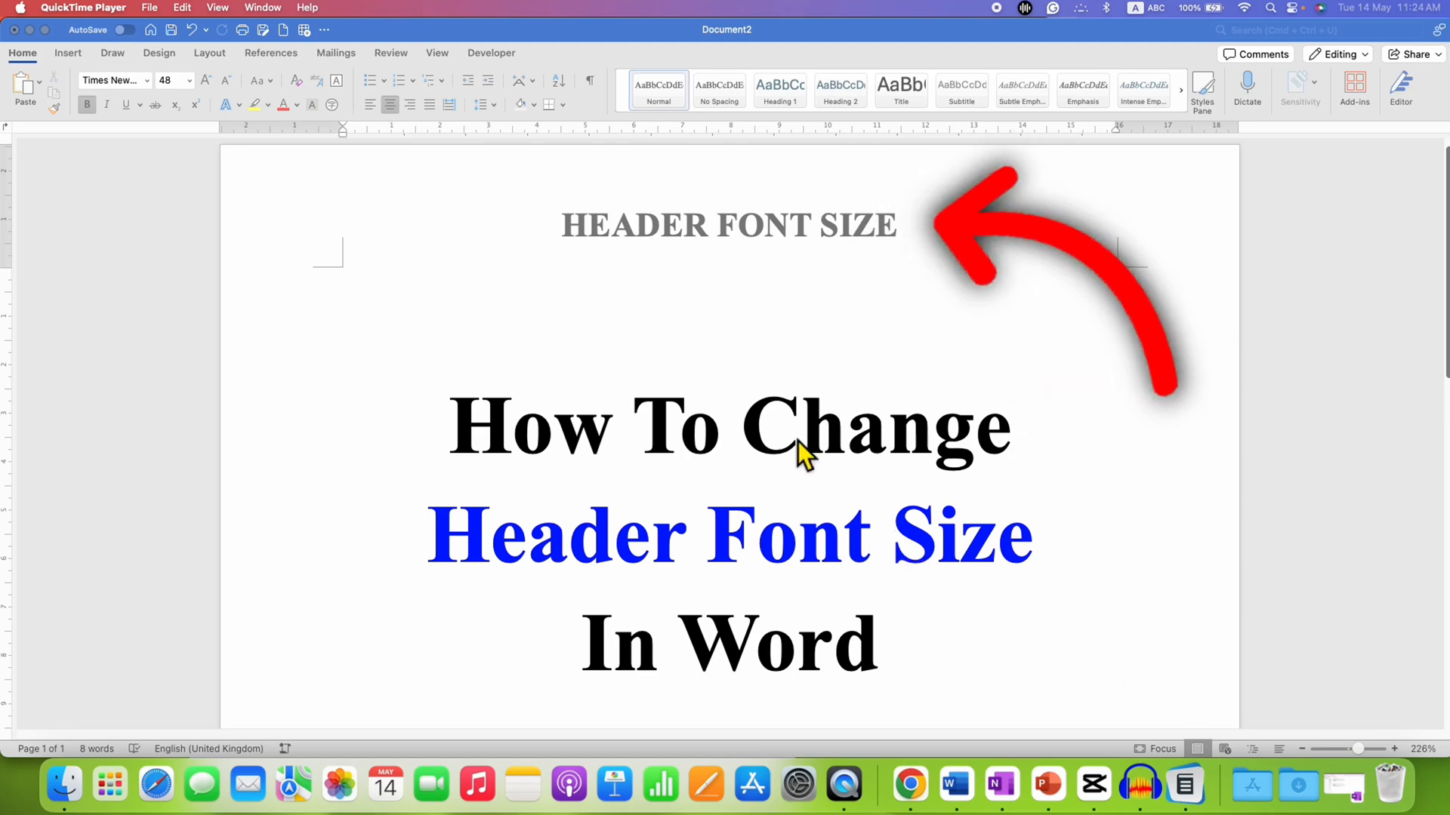
mouse_move(568, 257)
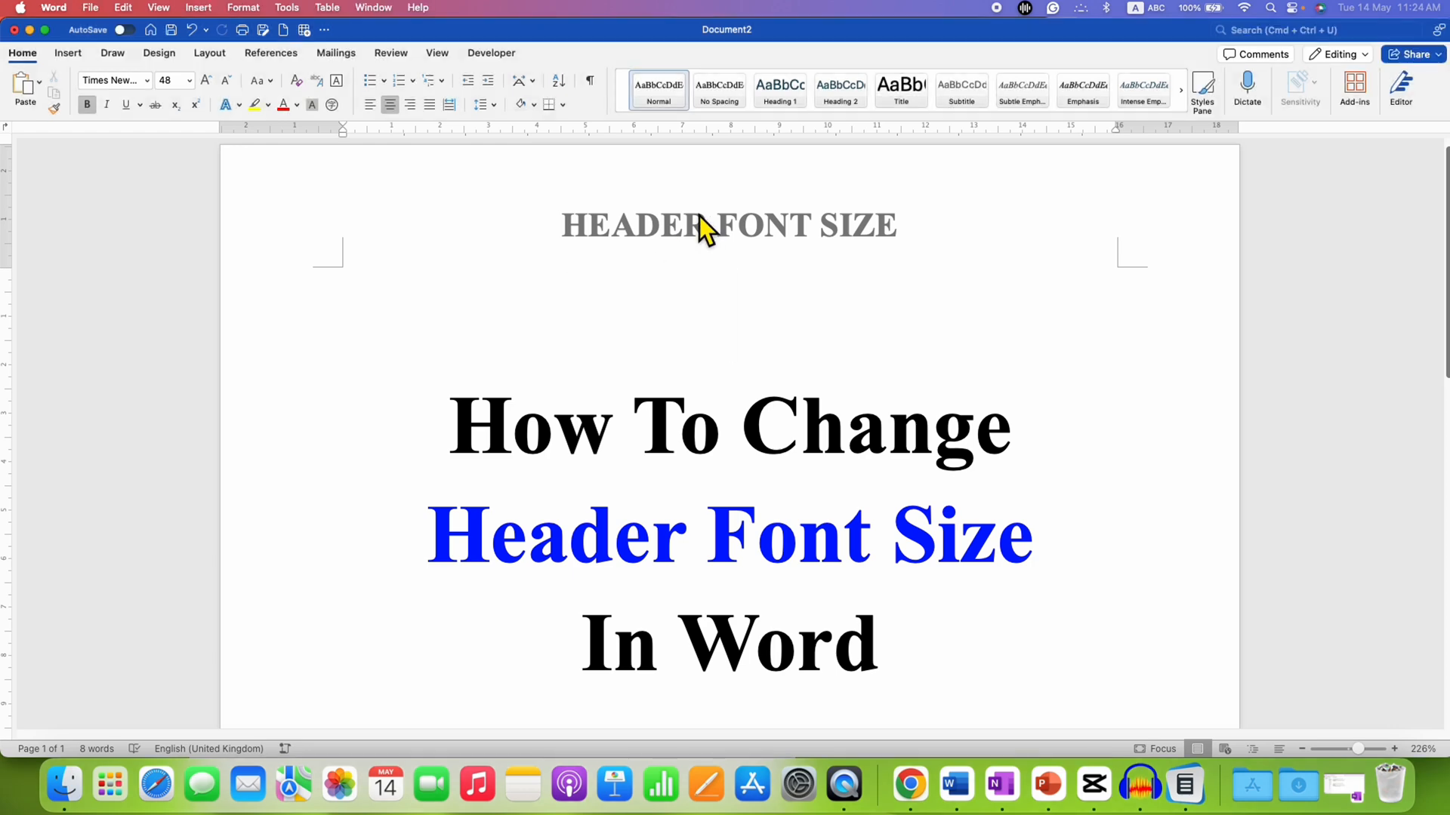
Enter the header and select all of its 'HEADER FONT SIZE' text
double_click(704, 225)
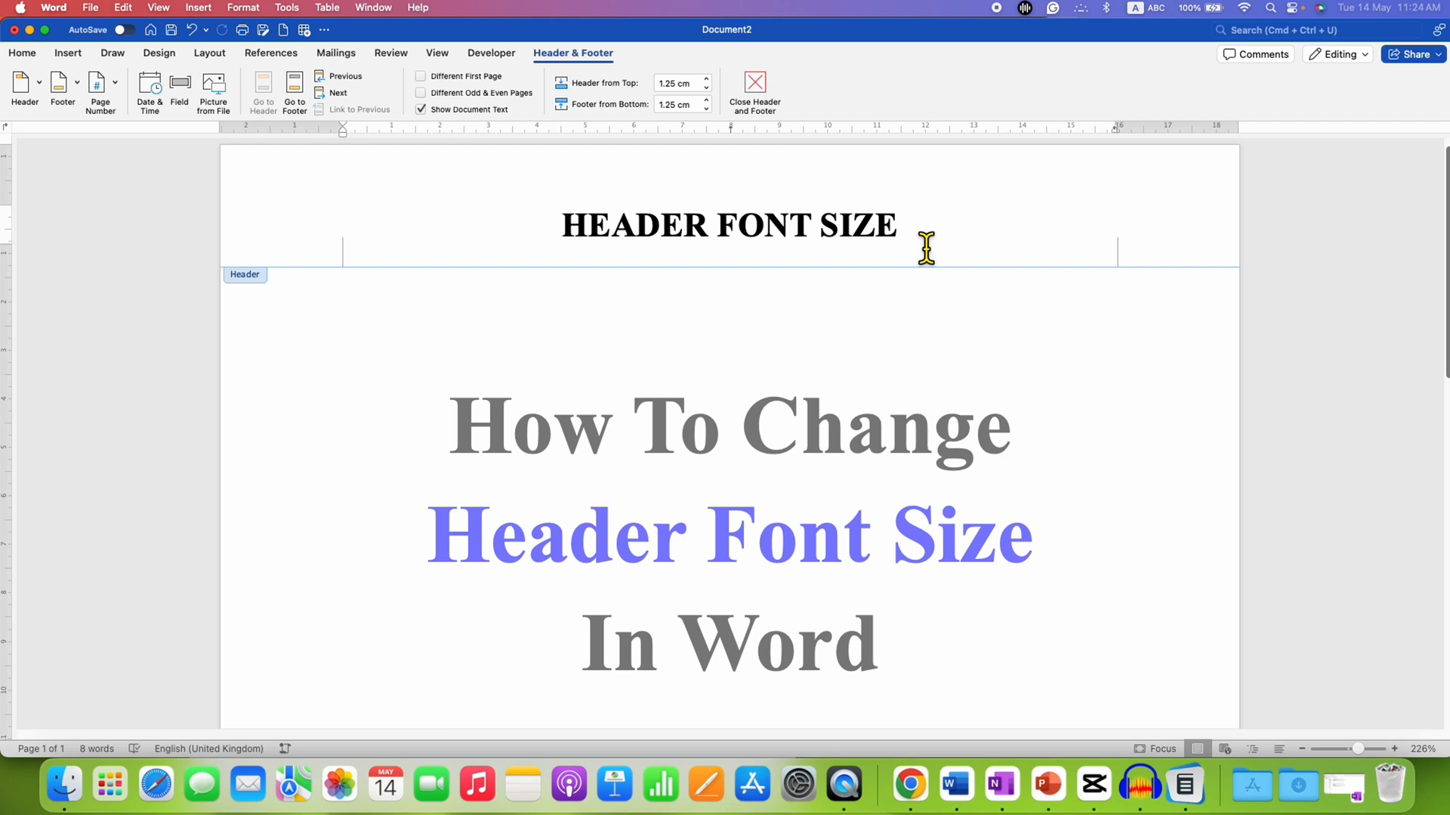
left_click_drag(897, 225, 559, 225)
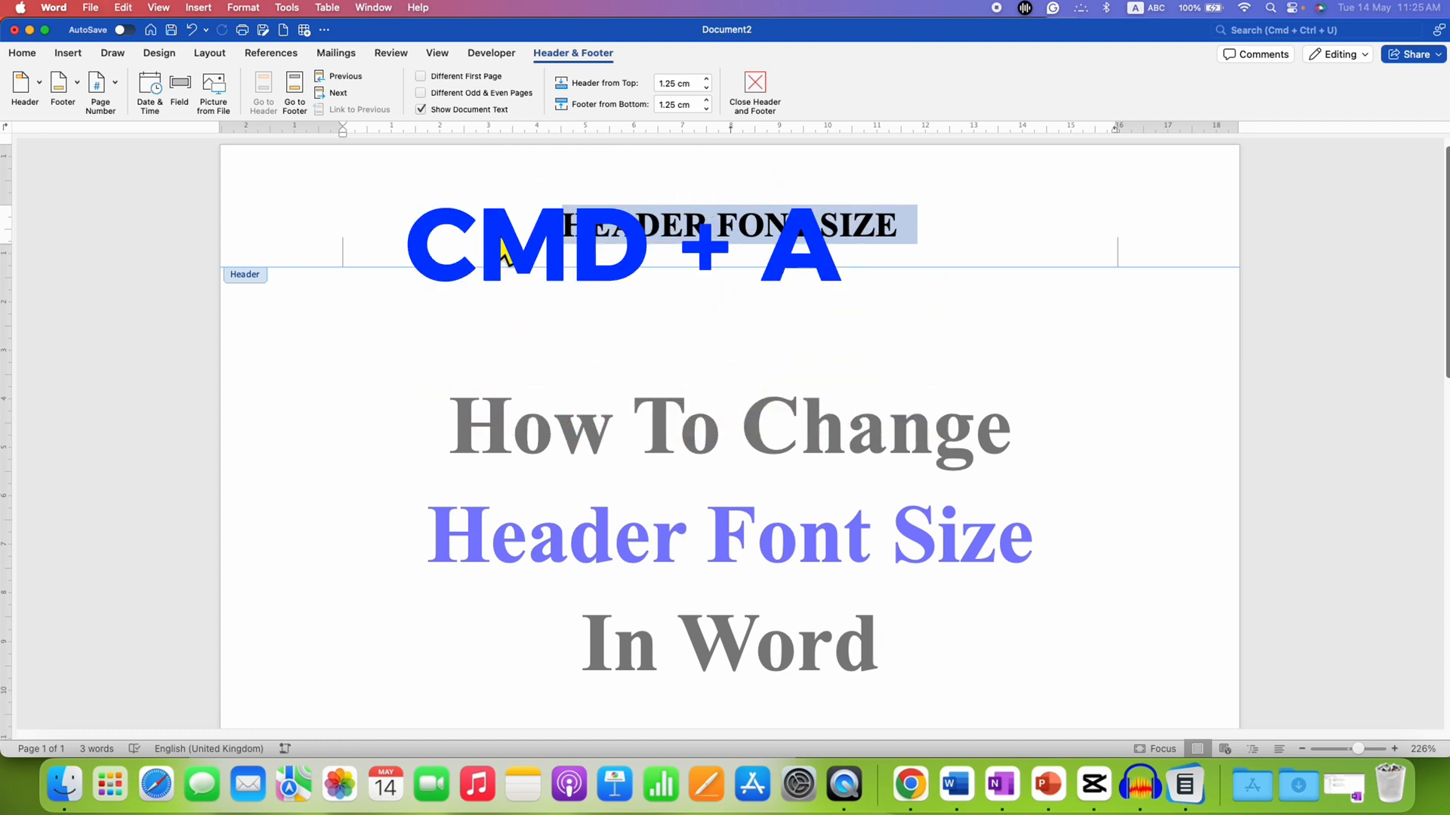
key("cmd+a")
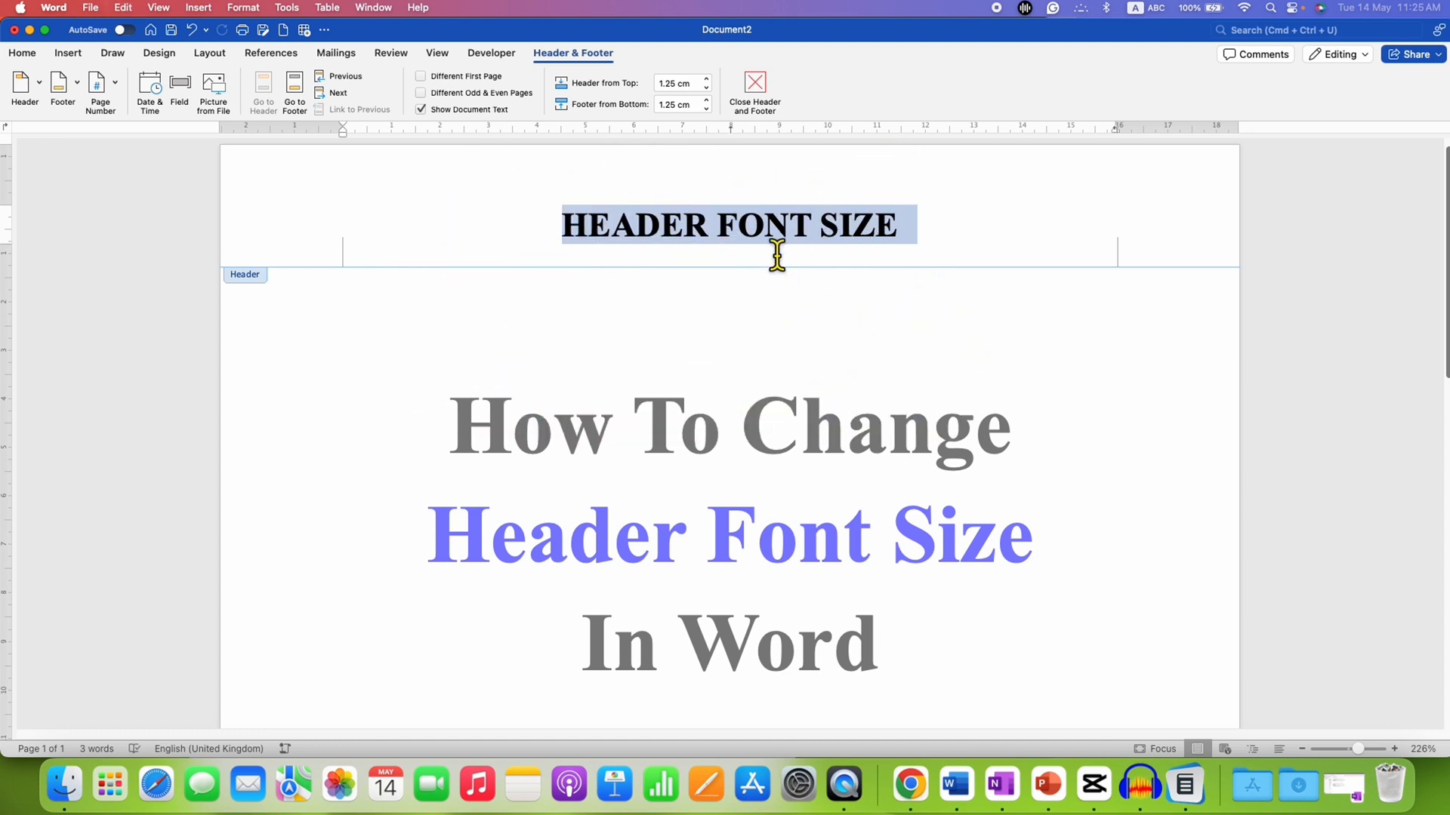
mouse_move(708, 260)
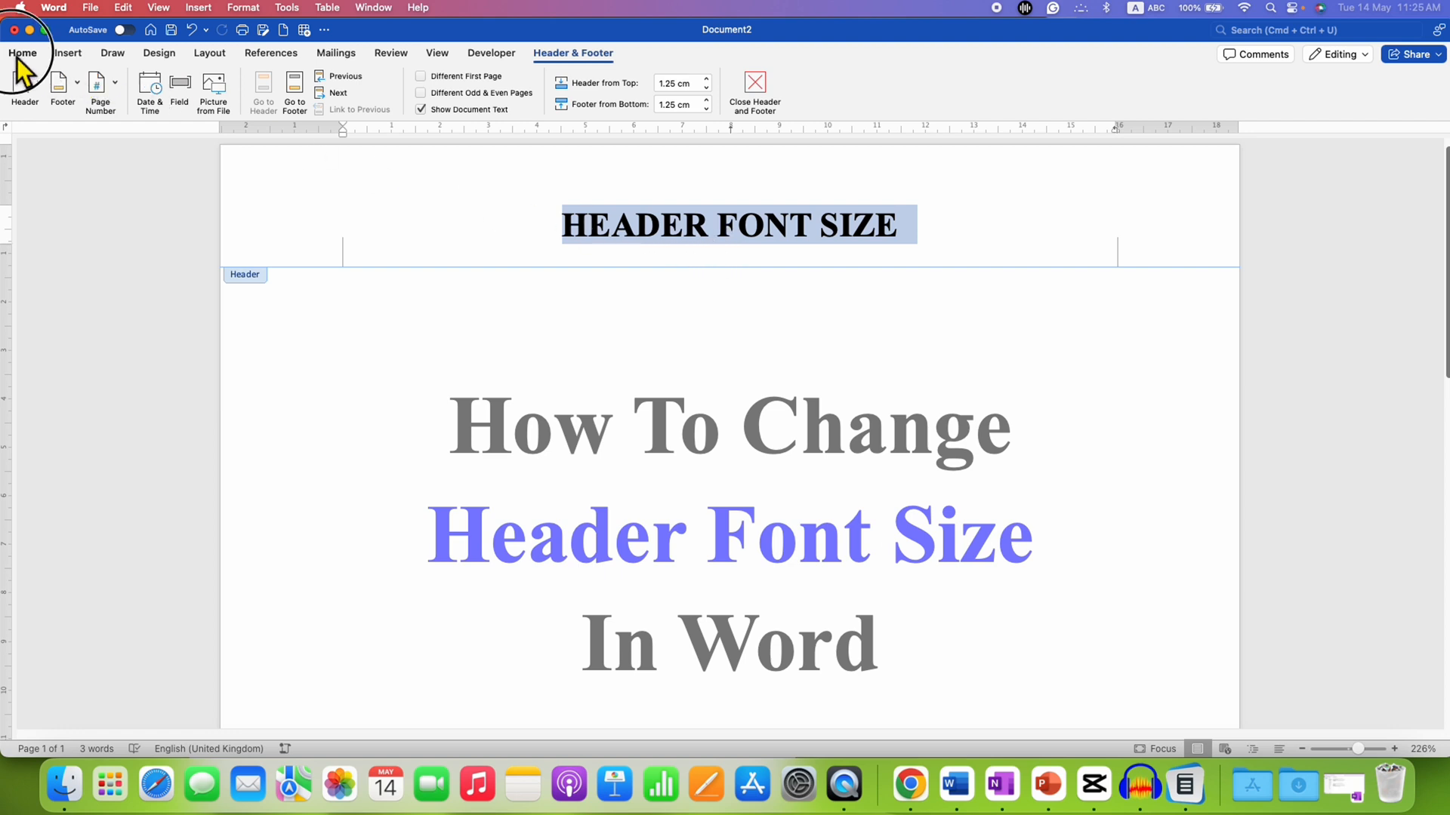
From the Home ribbon Font Size list, set the header text to 28 point, then to 8 point
left_click(22, 32)
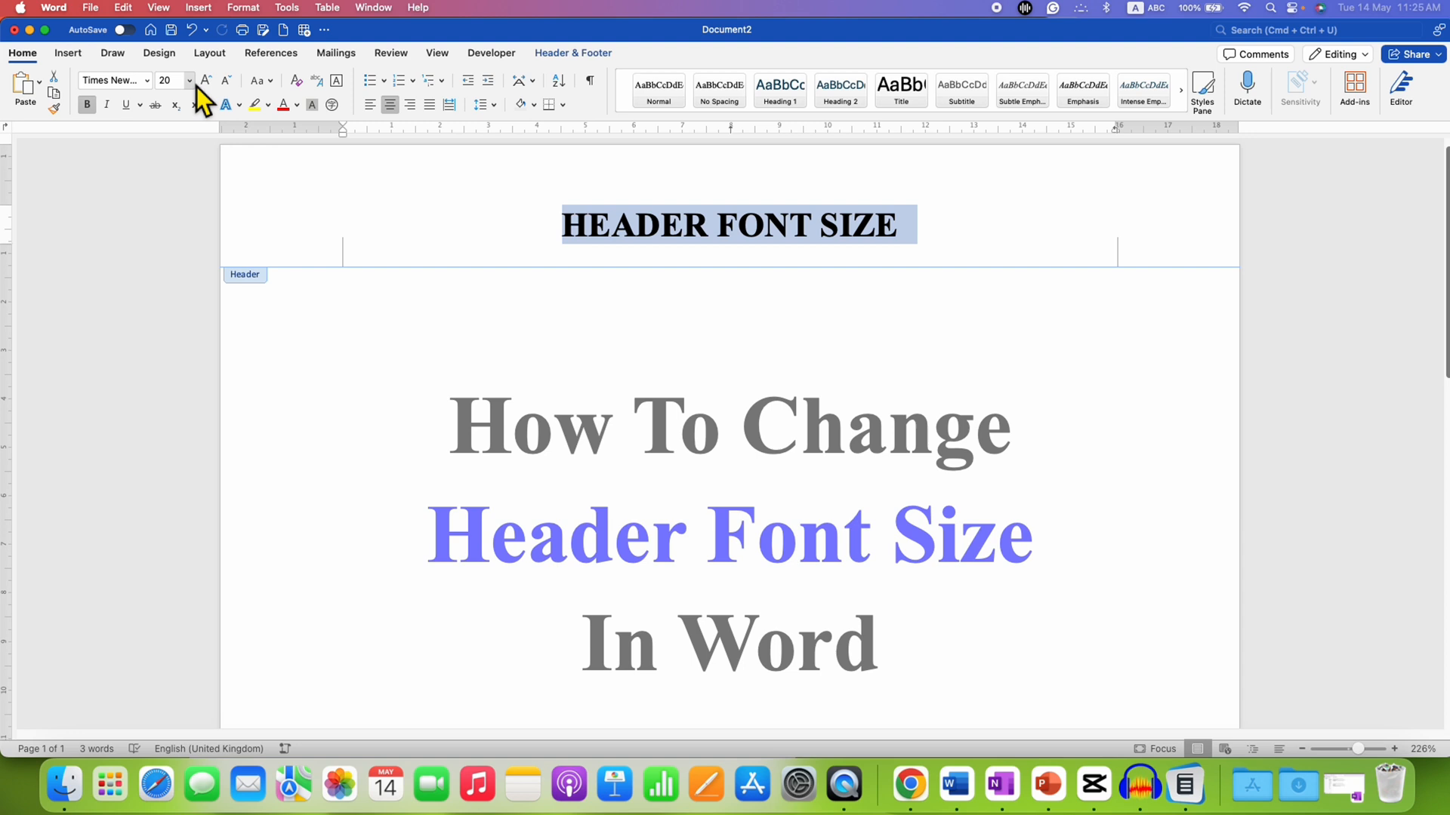
left_click(186, 80)
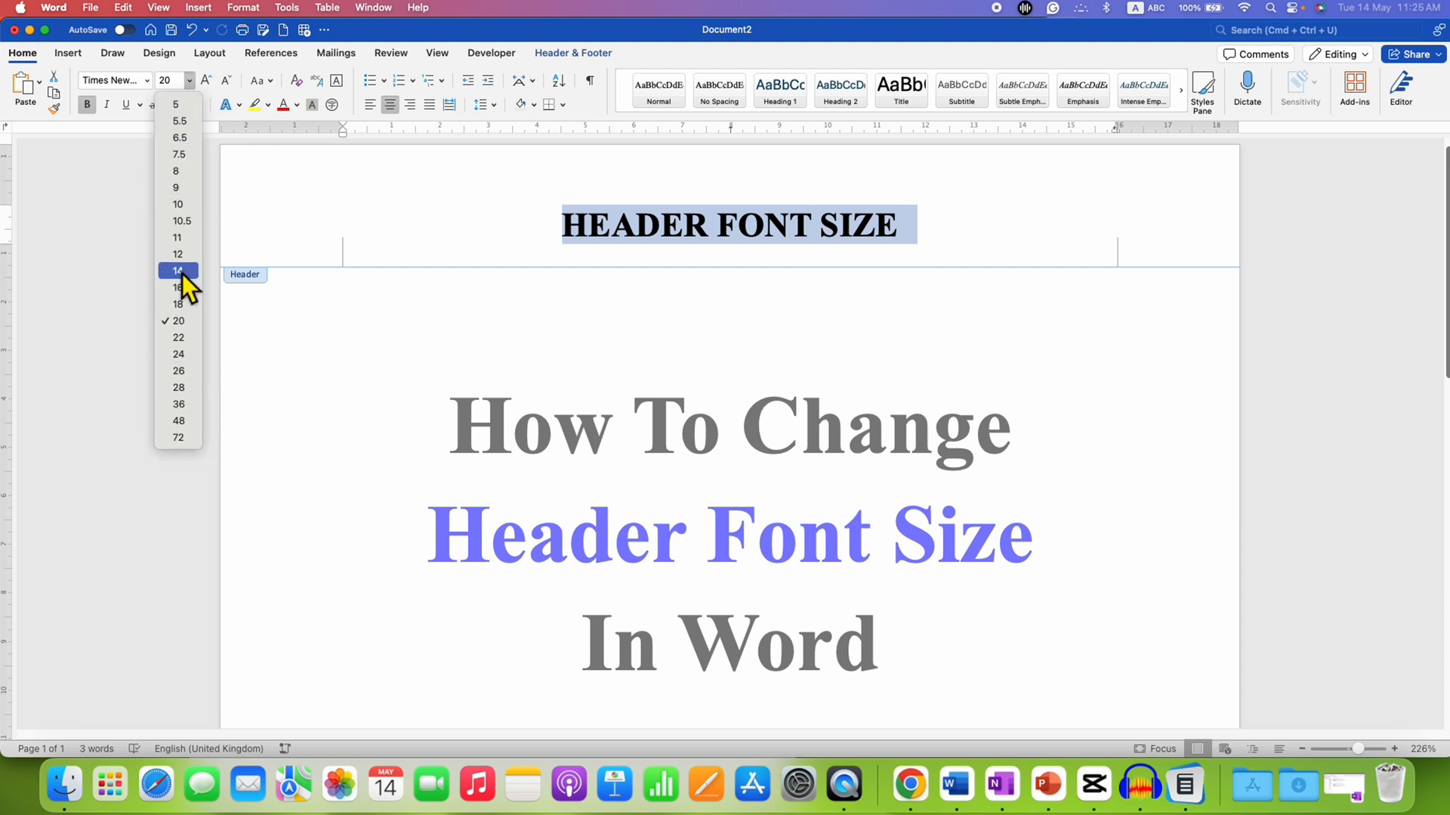
left_click(178, 387)
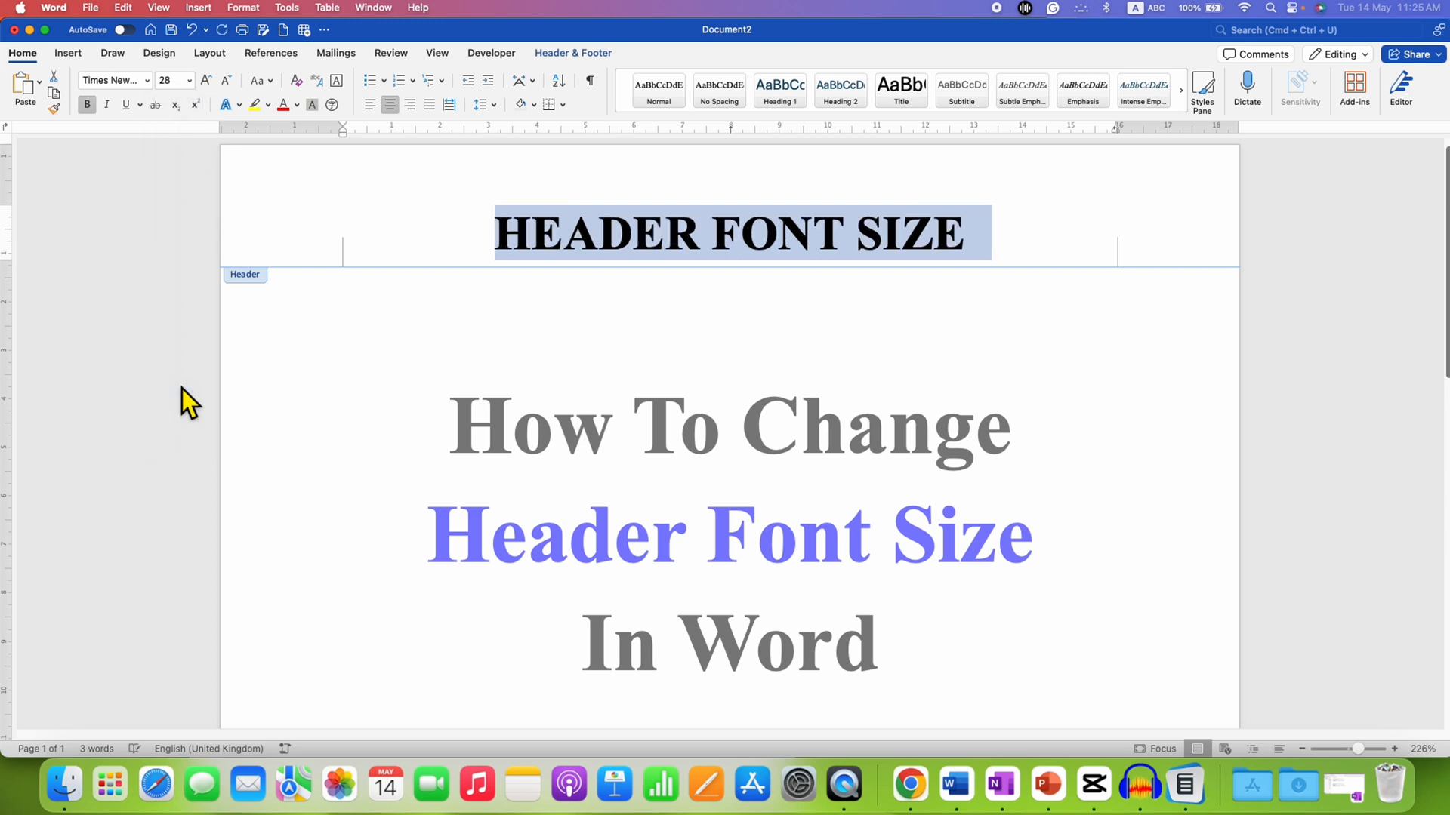
left_click(195, 80)
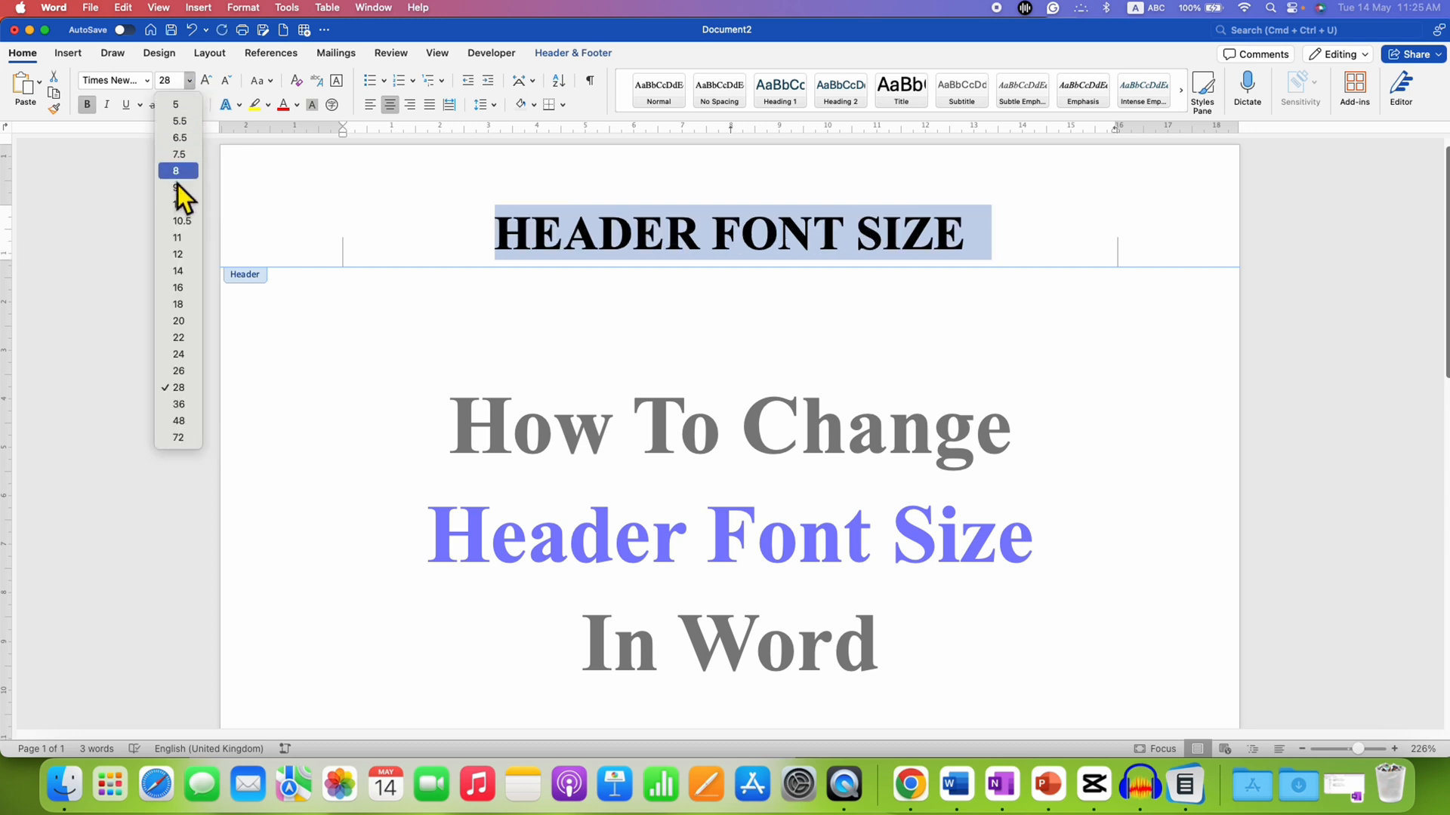
left_click(179, 171)
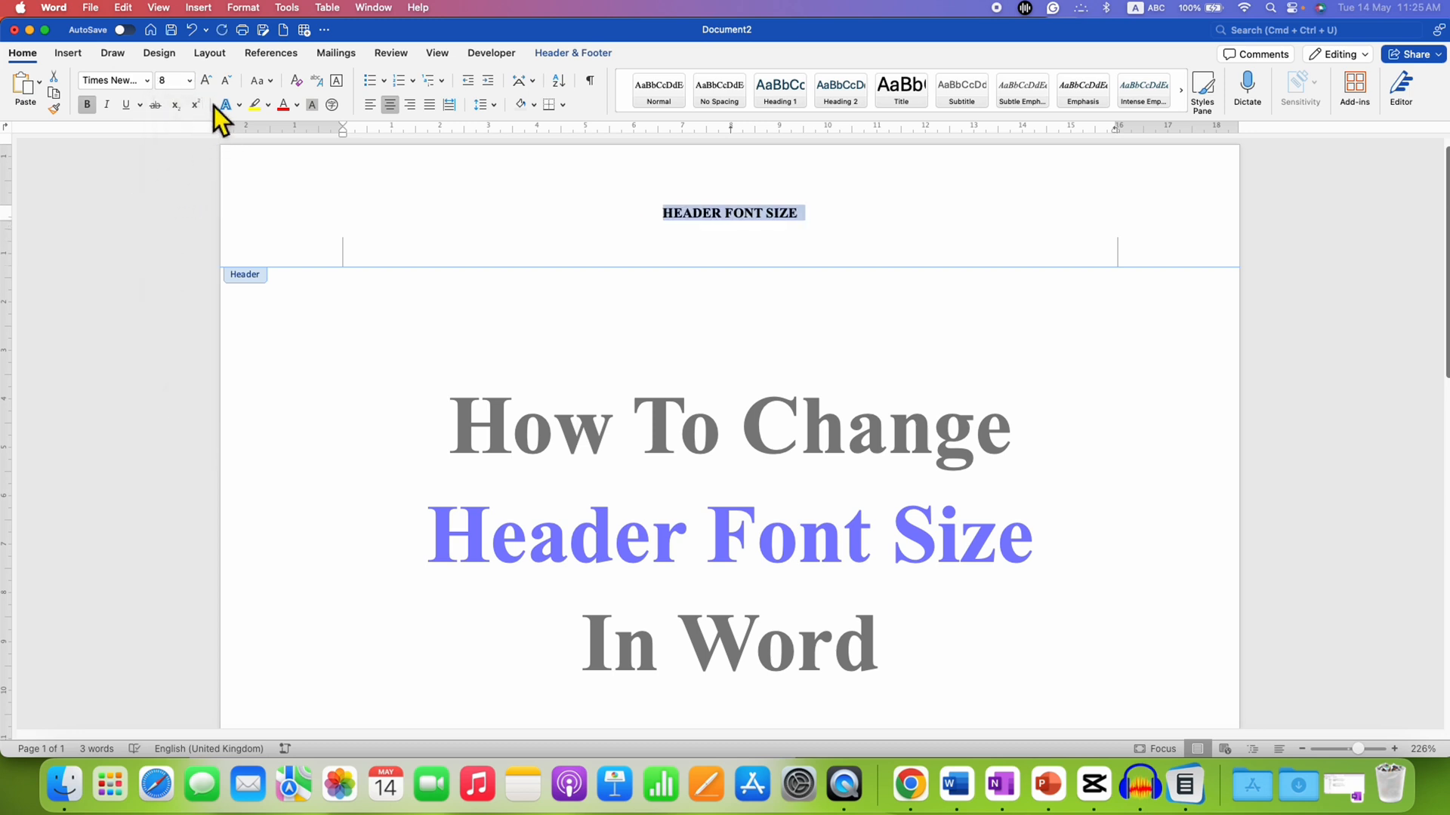
mouse_move(205, 83)
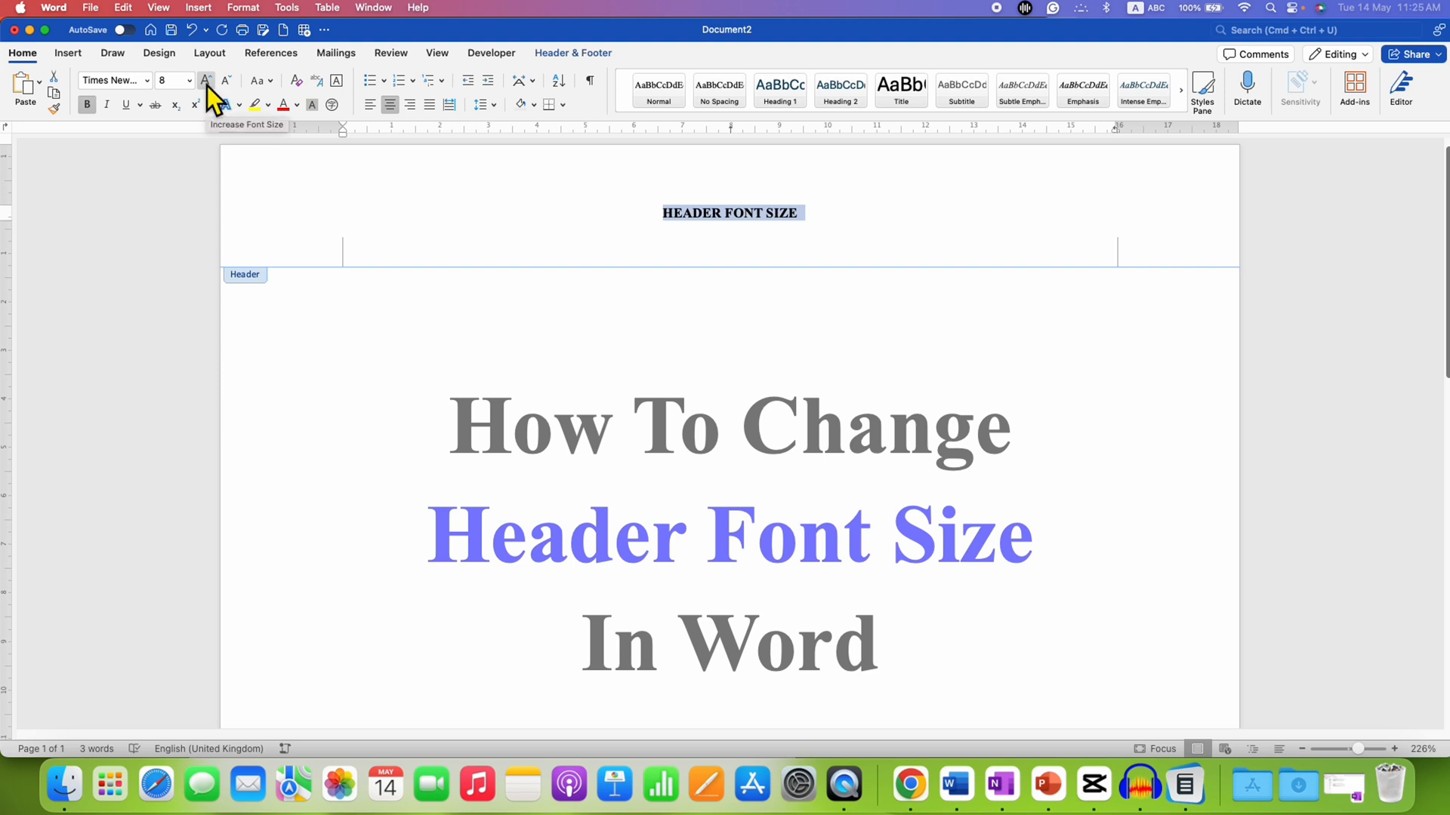
Grow the header text with Increase Font Size steps, then one Decrease, landing near 22 point
left_click(205, 80)
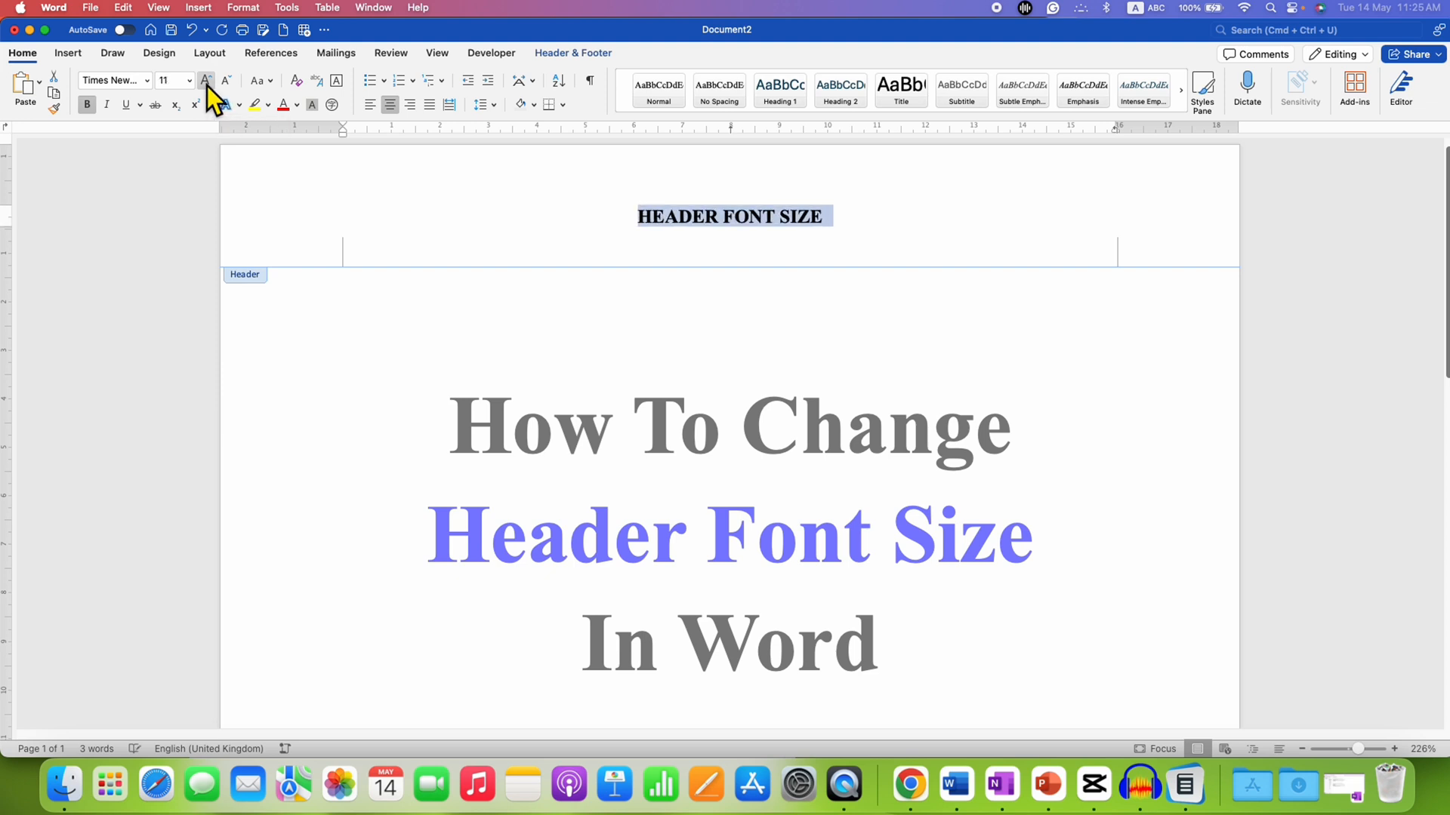
left_click(205, 81)
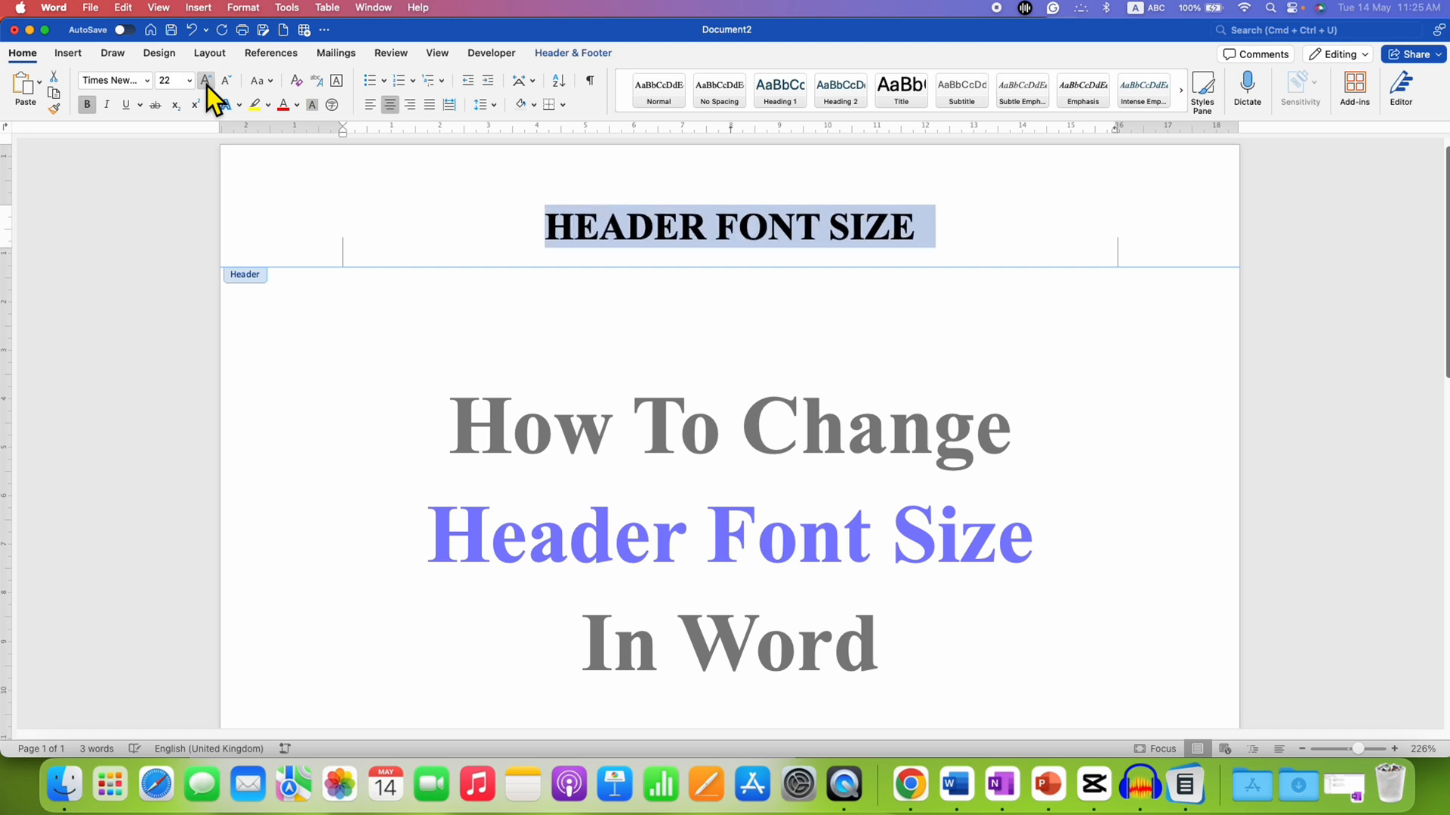
mouse_move(227, 87)
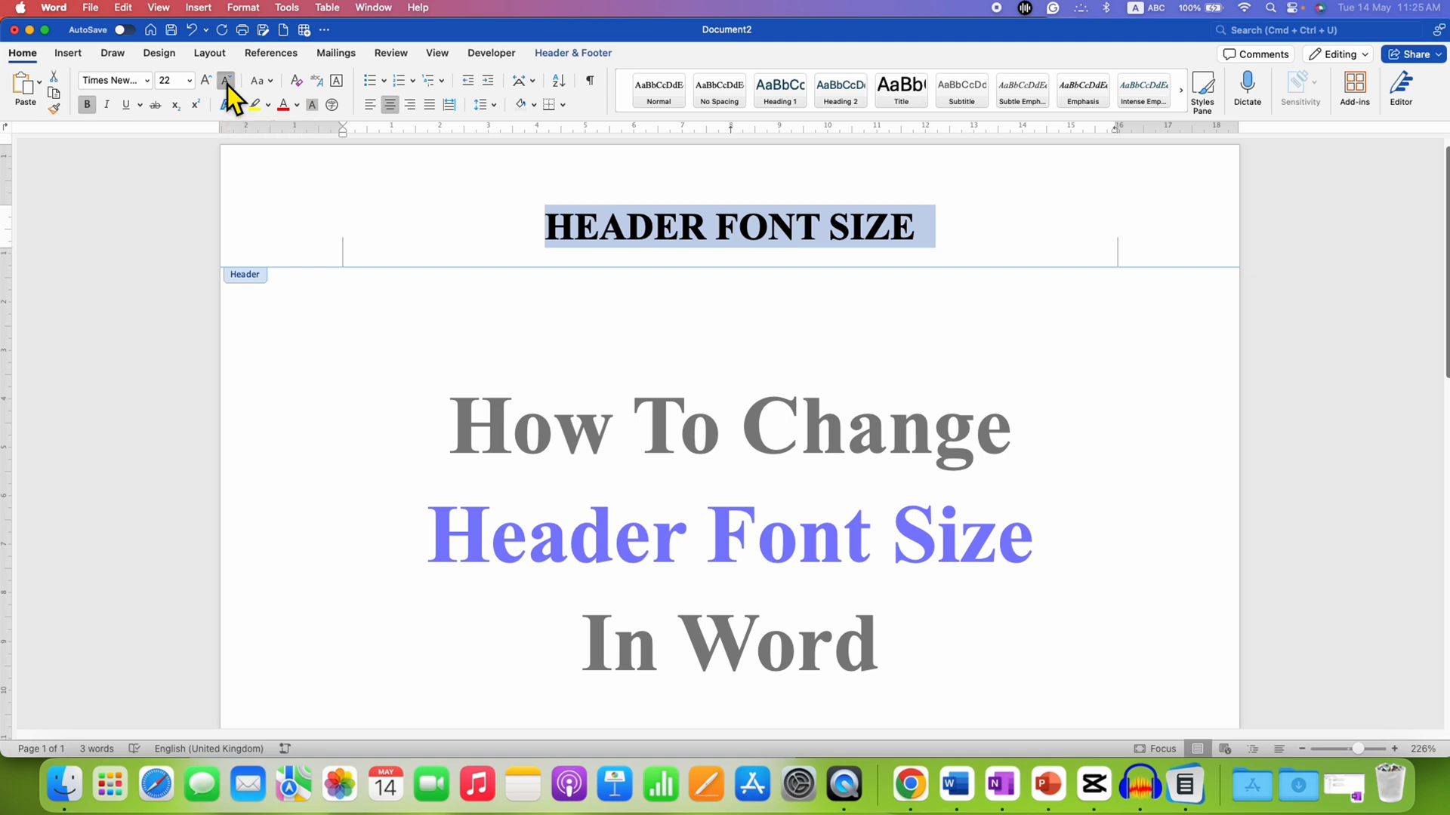
left_click(223, 81)
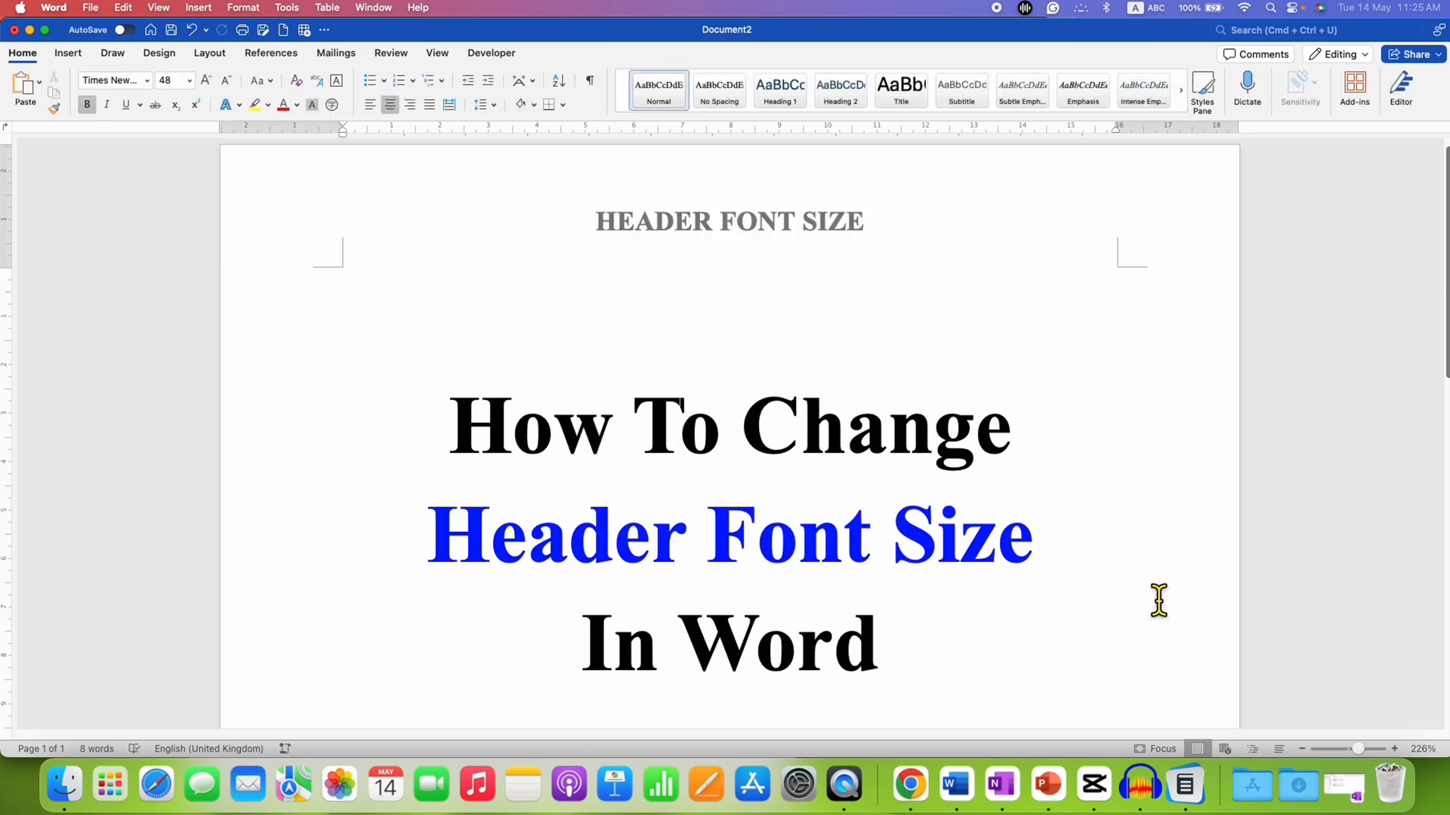
Leave header editing by clicking into the body and place the cursor in the title
left_click(673, 435)
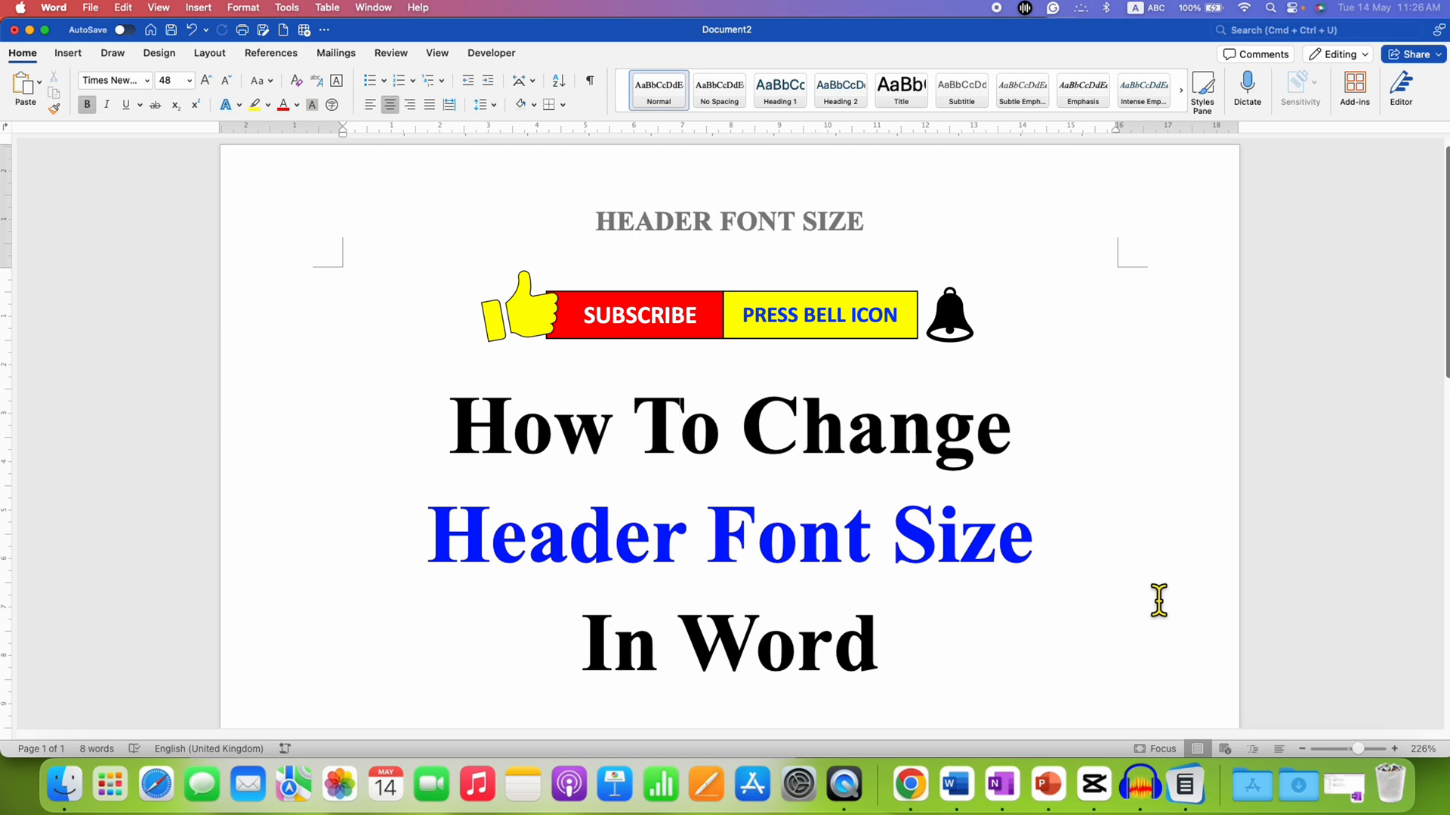
left_click(680, 423)
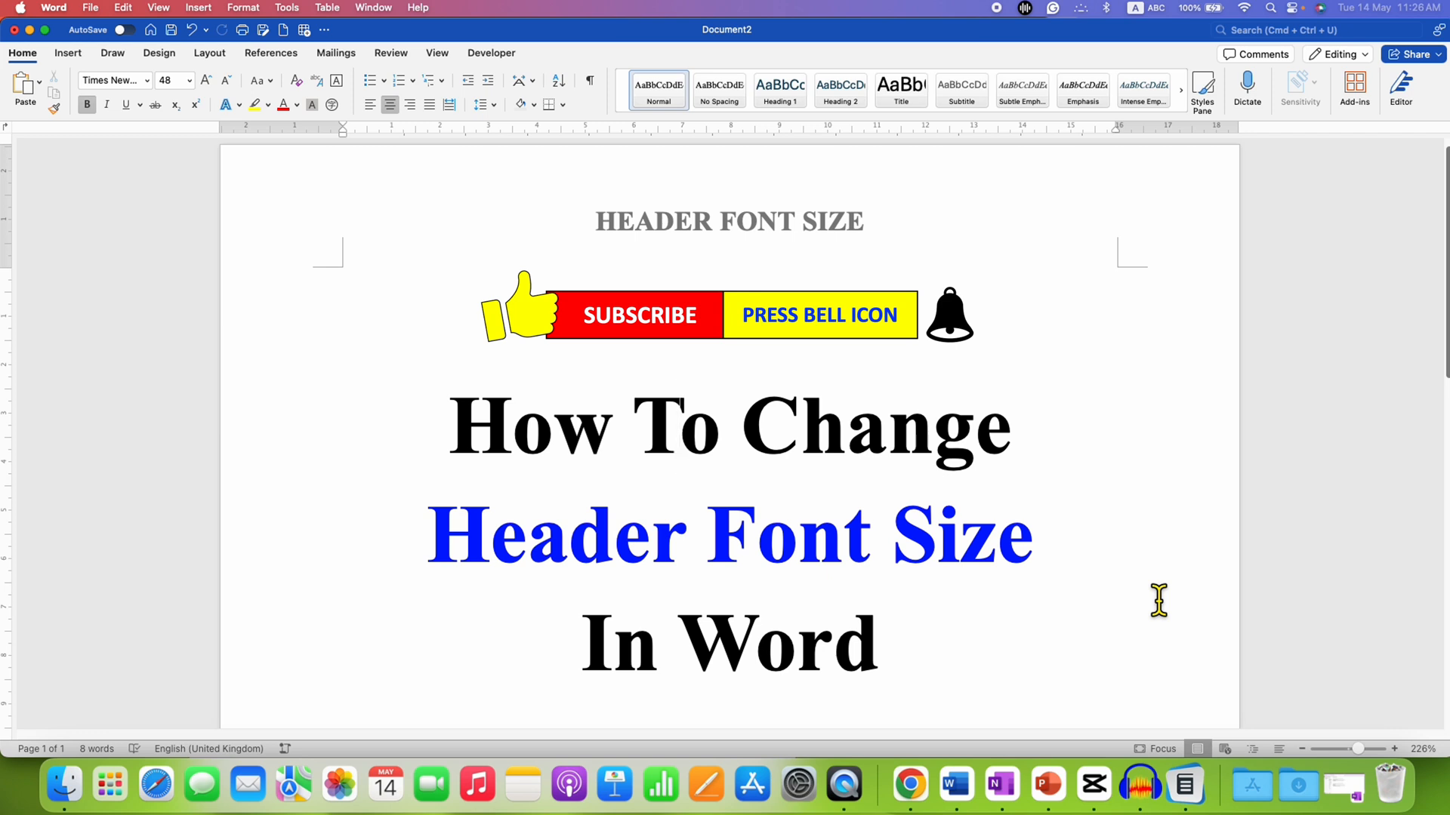
left_click(680, 429)
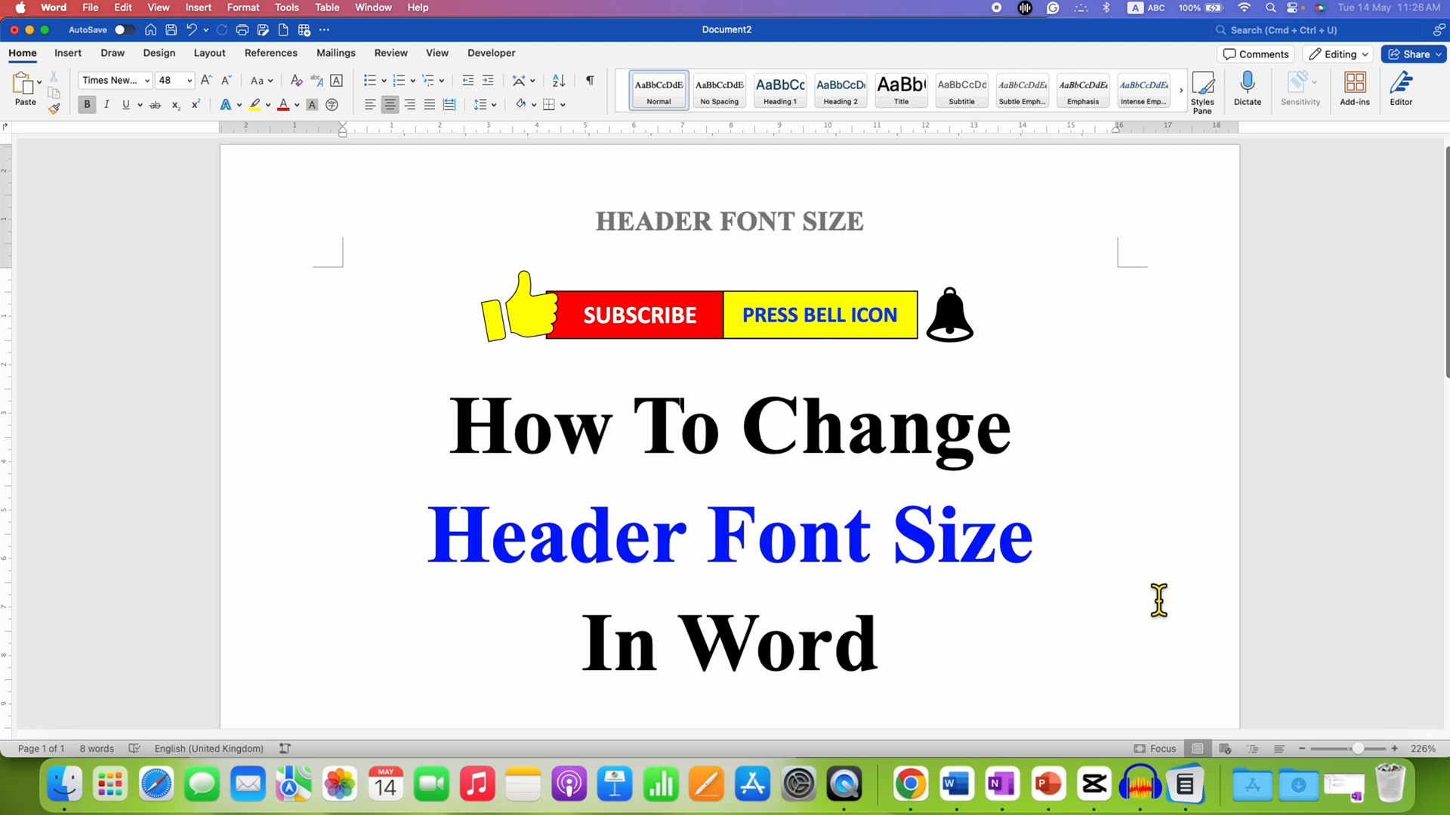
left_click(677, 426)
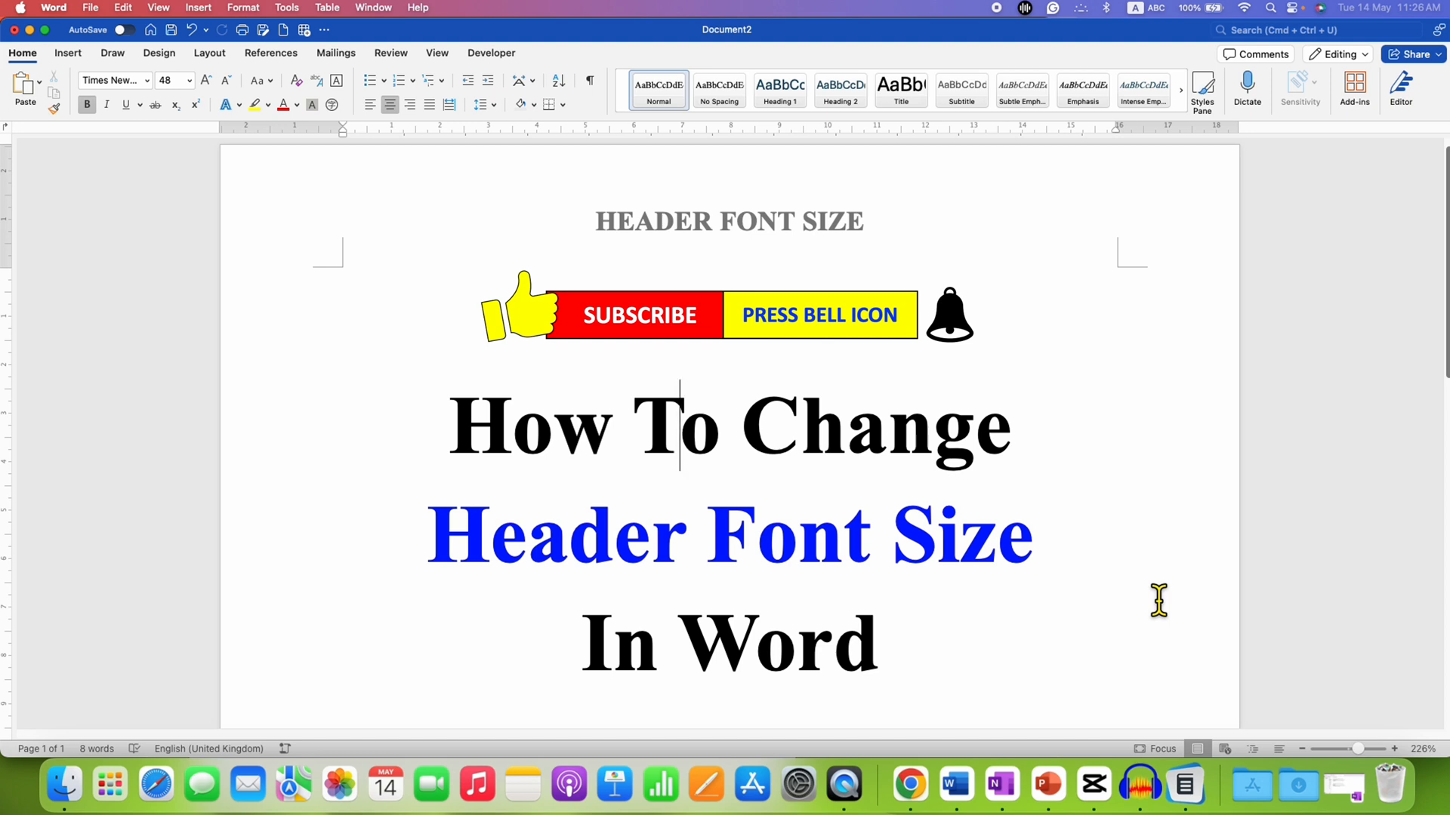